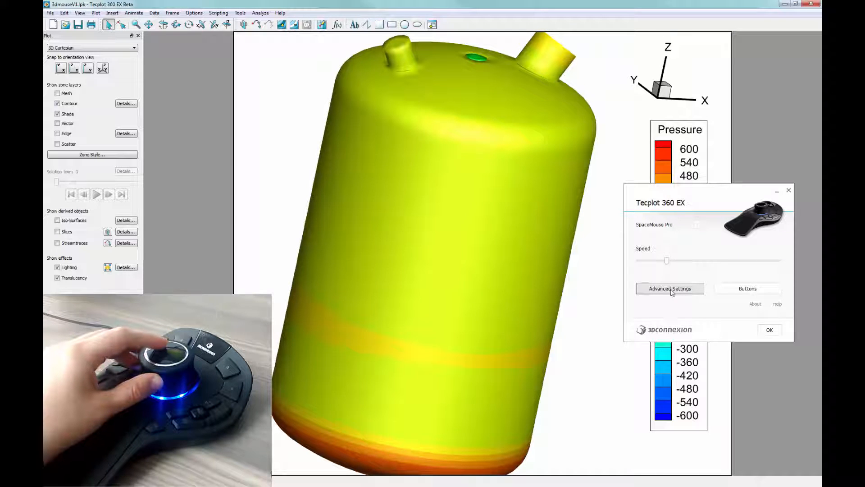
# Tick Dominant in the SpaceMouse Advanced Settings and close the dialog
pyautogui.click(669, 288)
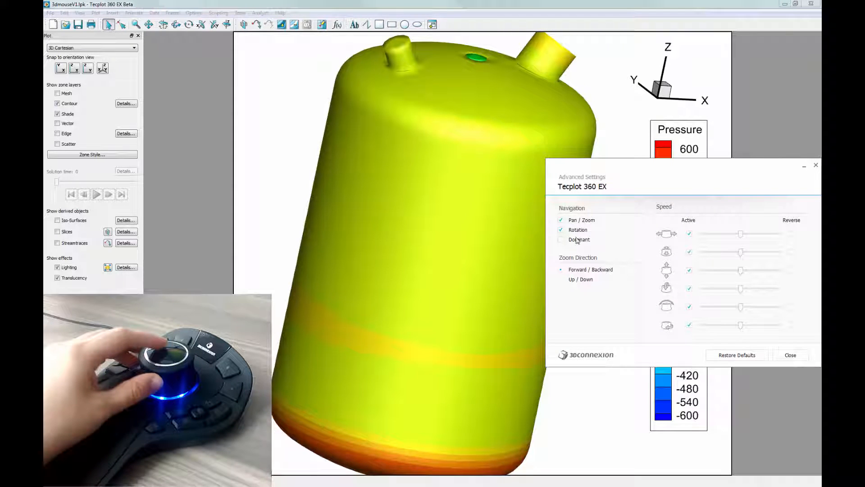
pyautogui.click(561, 239)
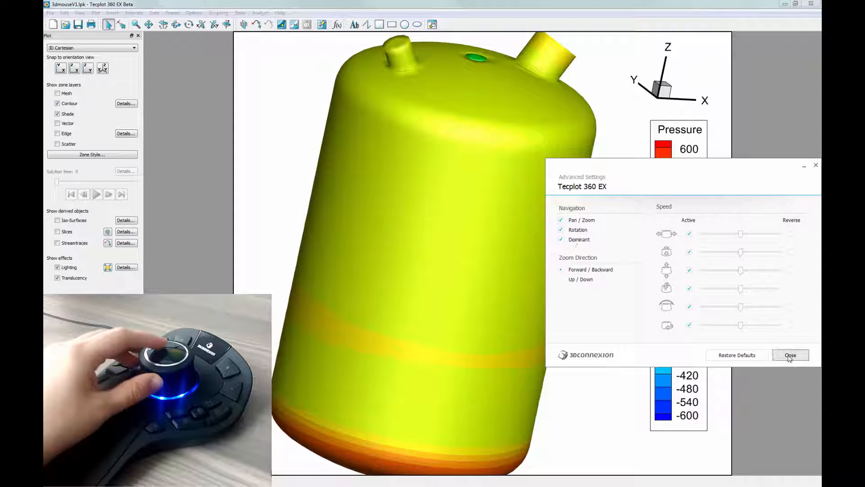
pyautogui.click(790, 355)
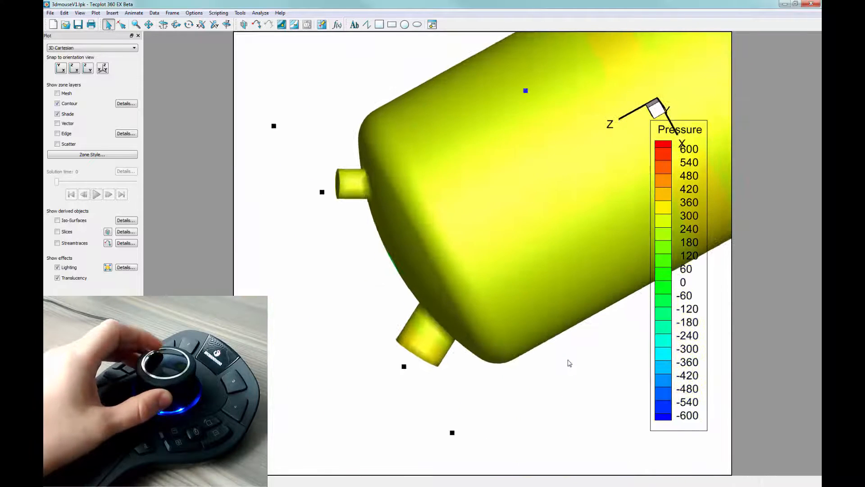
pyautogui.moveTo(570, 363)
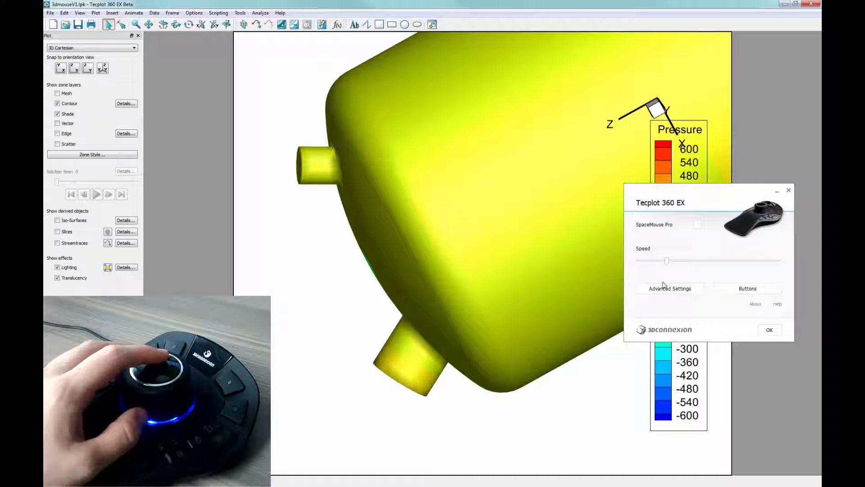
# Untick Dominant in Advanced Settings and confirm the SpaceMouse properties with OK
pyautogui.click(670, 288)
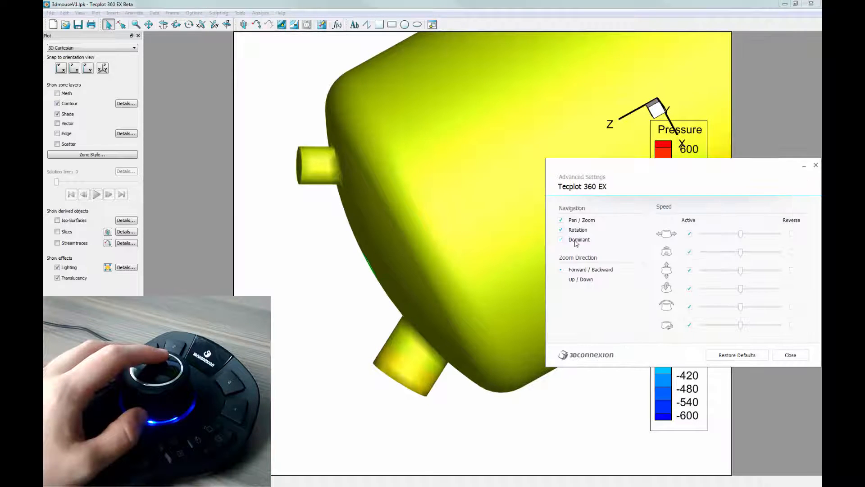
pyautogui.click(790, 354)
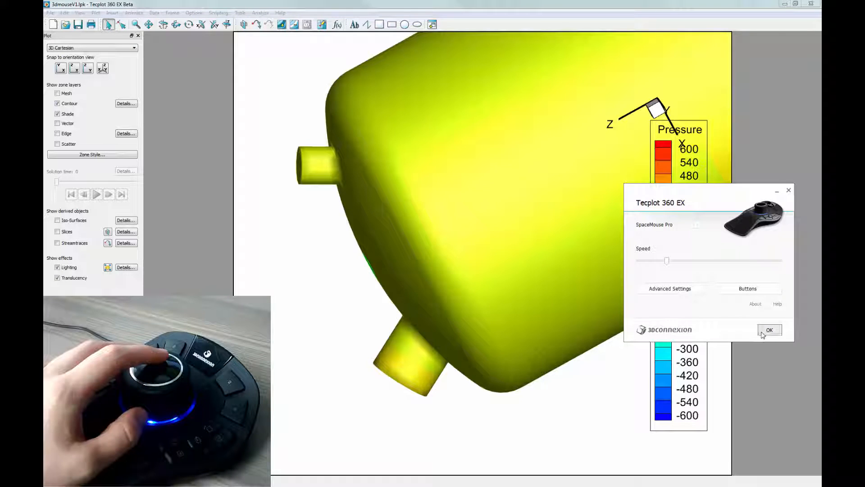
pyautogui.click(768, 330)
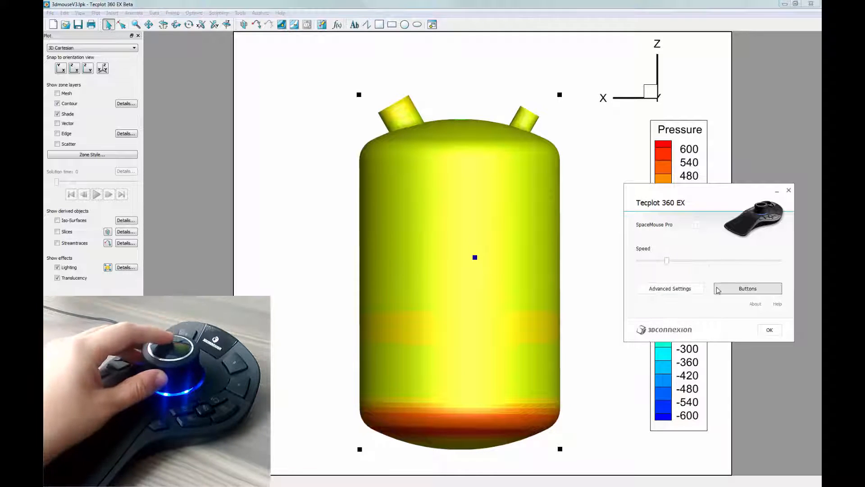
# Assign the O shortcut to SpaceMouse button 1 and confirm the properties
pyautogui.click(748, 288)
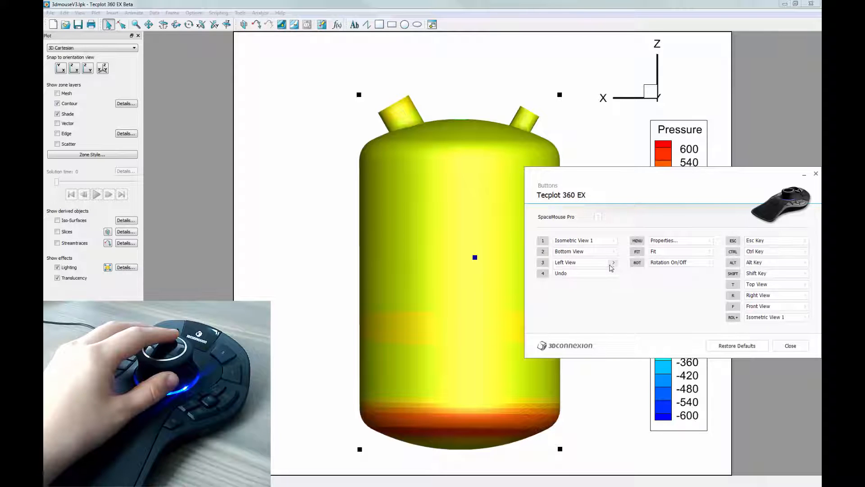
pyautogui.click(580, 240)
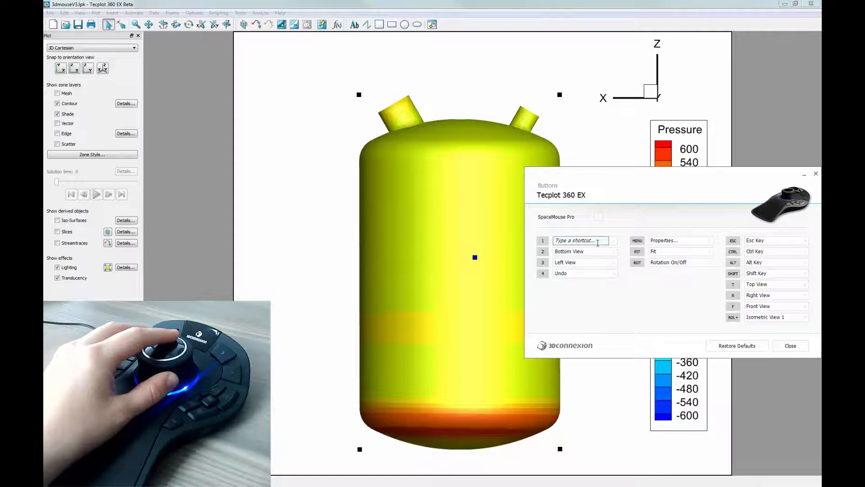
pyautogui.write('O')
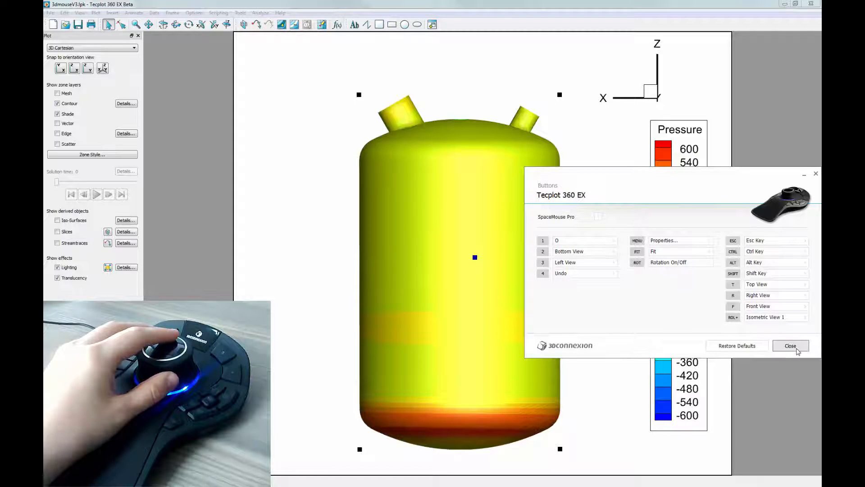
pyautogui.click(790, 345)
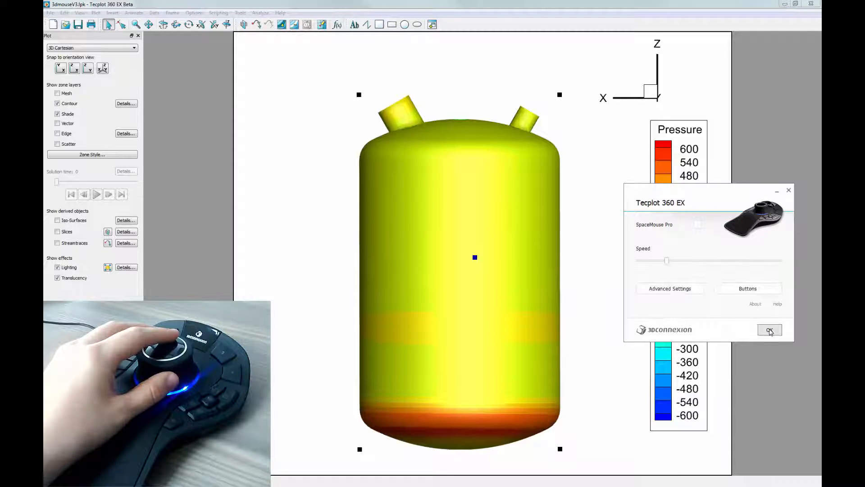
pyautogui.click(769, 330)
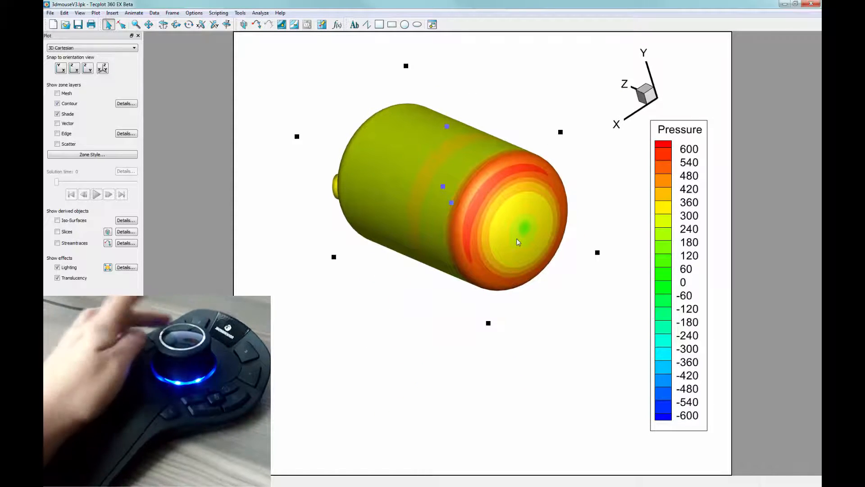
pyautogui.moveTo(517, 242)
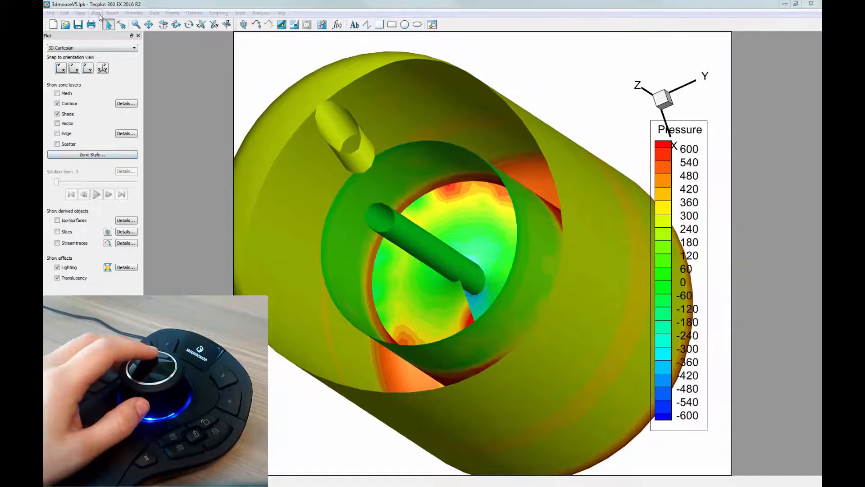
# Turn on Use perspective in View > 3D View Details
pyautogui.click(81, 13)
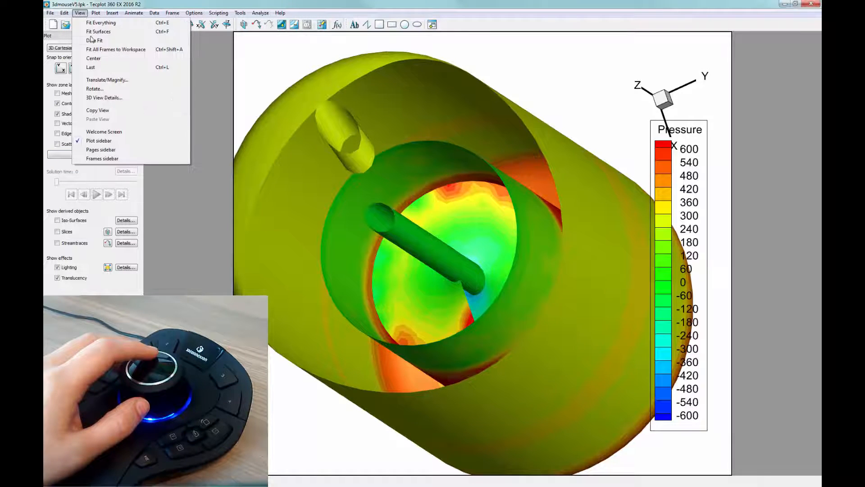
pyautogui.click(103, 97)
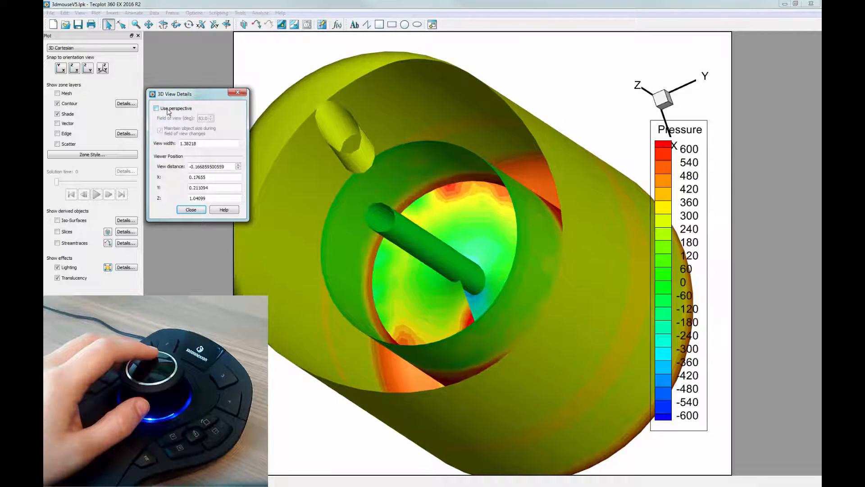
pyautogui.click(156, 108)
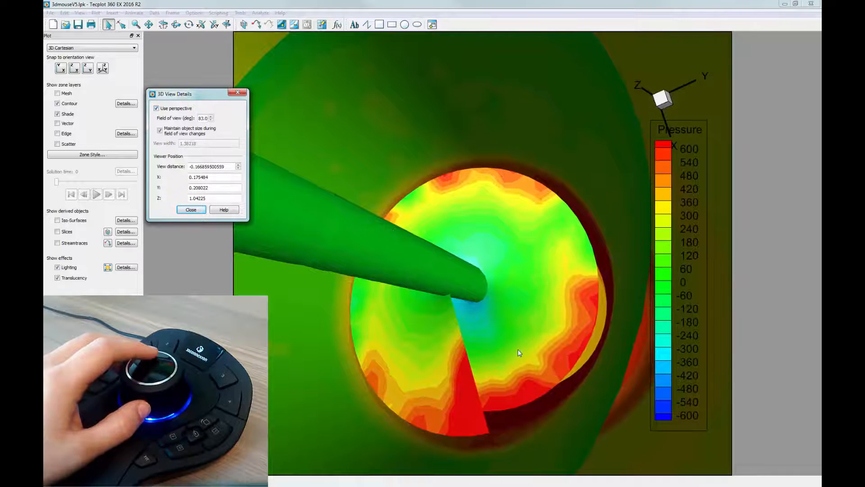